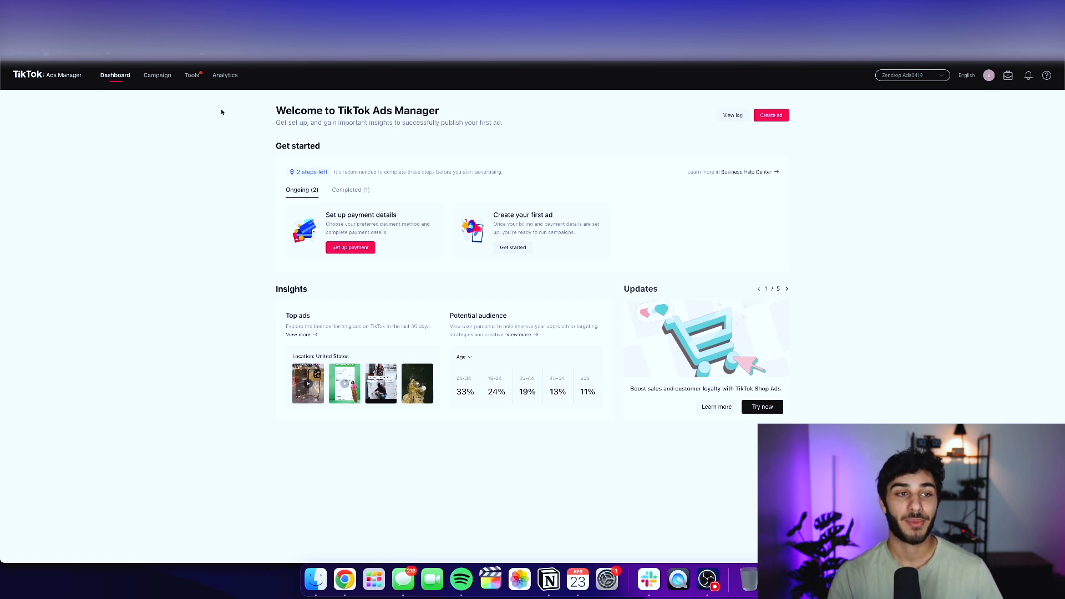
mouse_move(211, 111)
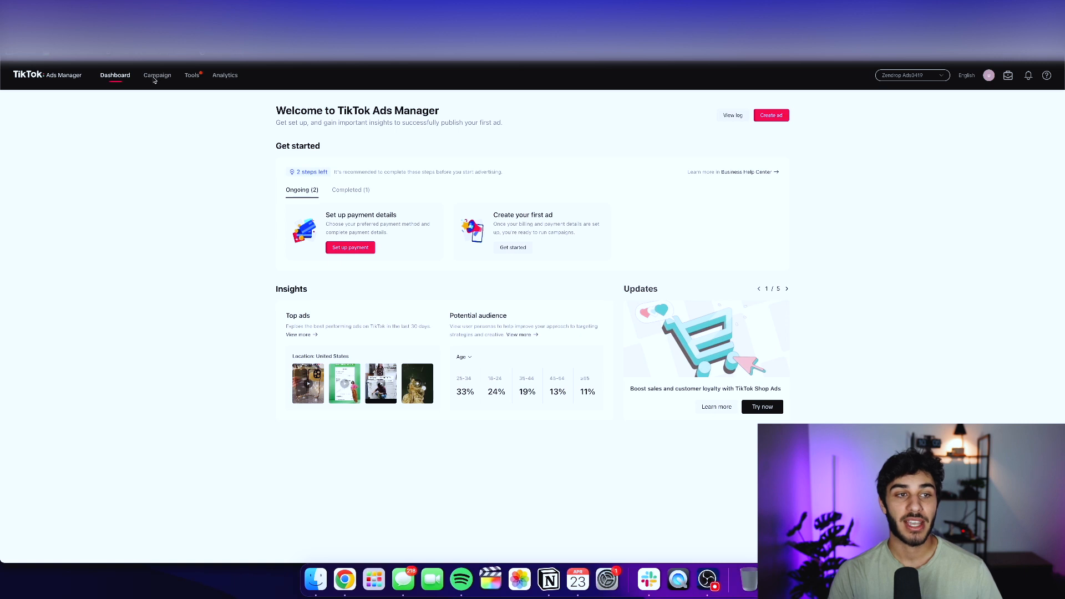
Step: Go to the Campaign section, which lists no campaigns yet
left_click(157, 75)
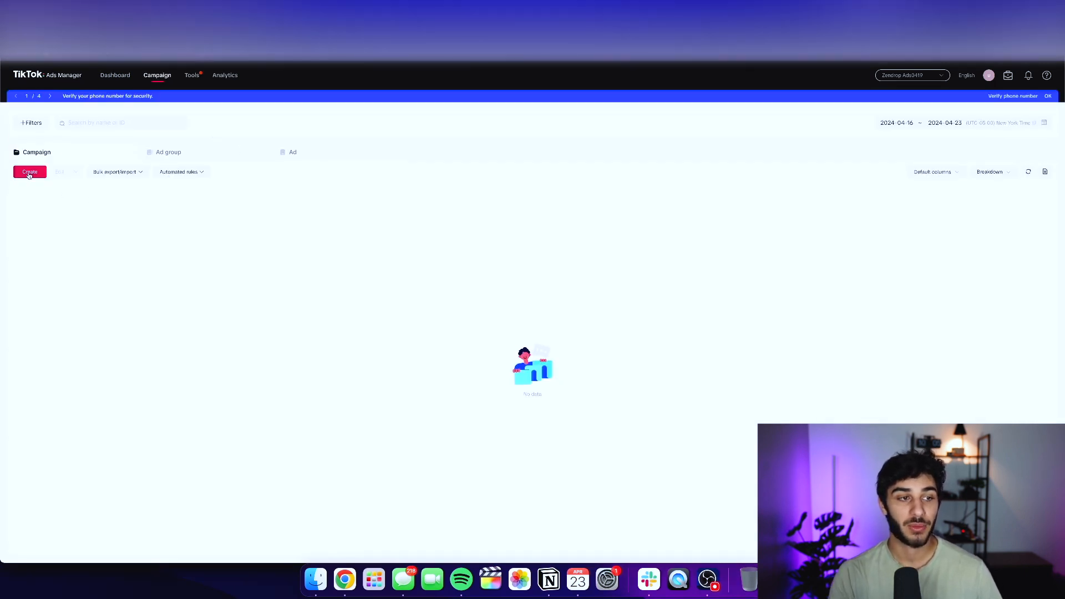
Step: Start a new campaign in Advanced mode aimed at Website conversions
left_click(29, 171)
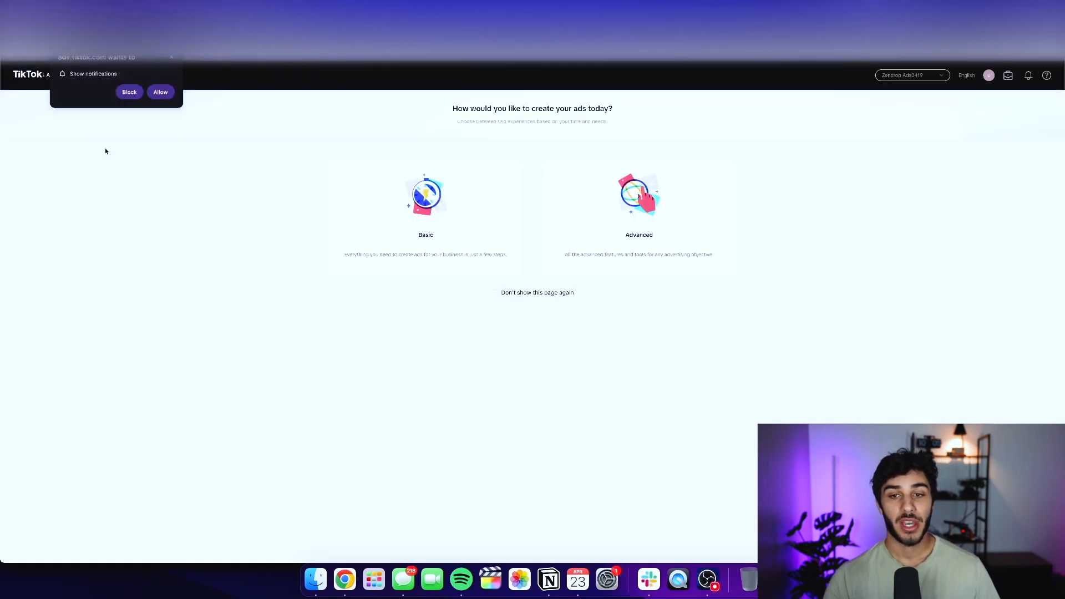
left_click(129, 91)
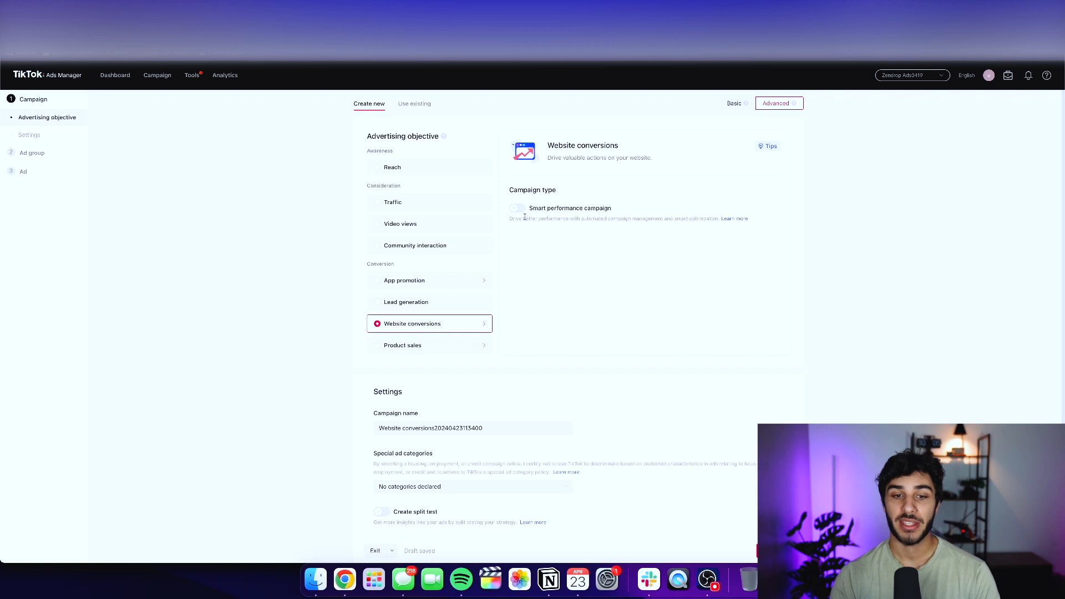
Step: Name the campaign 'Campaign zendrop 1' and switch on campaign budget optimization
scroll("down", 3)
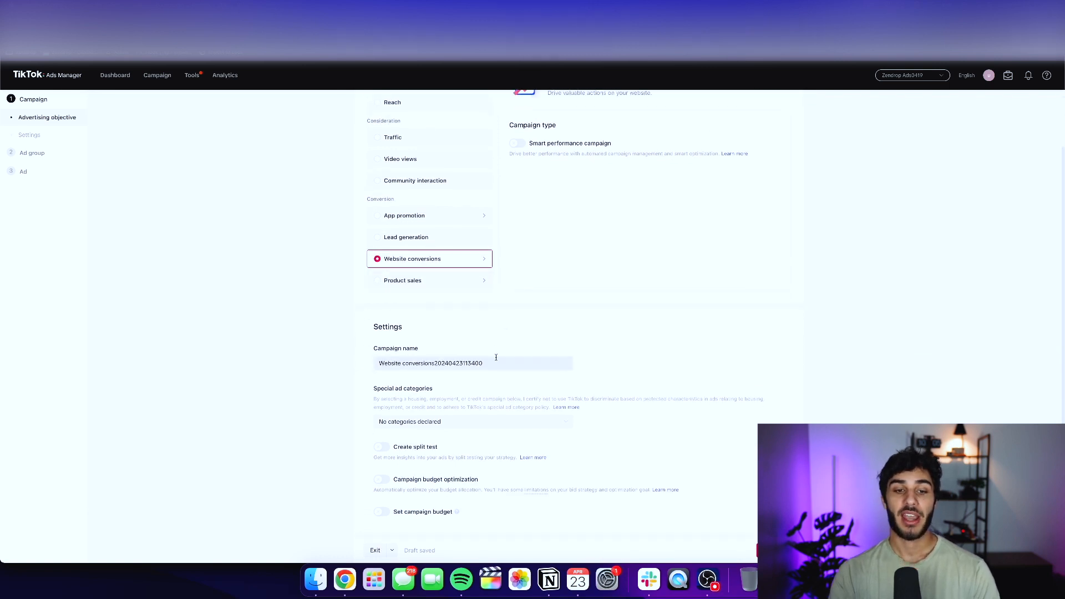
left_click(495, 363)
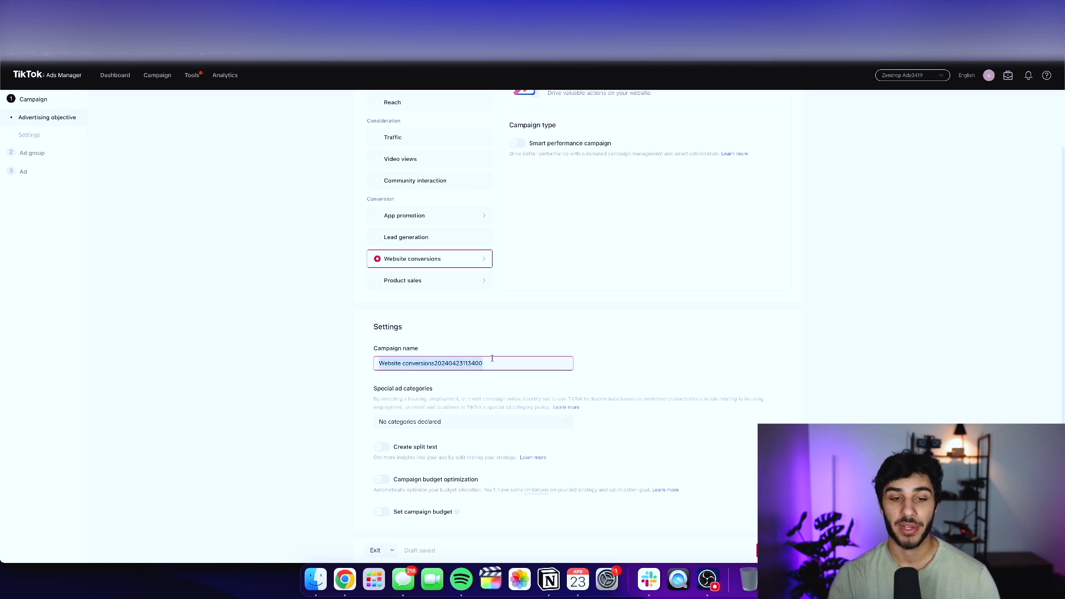
type("Campaign zendrop 1")
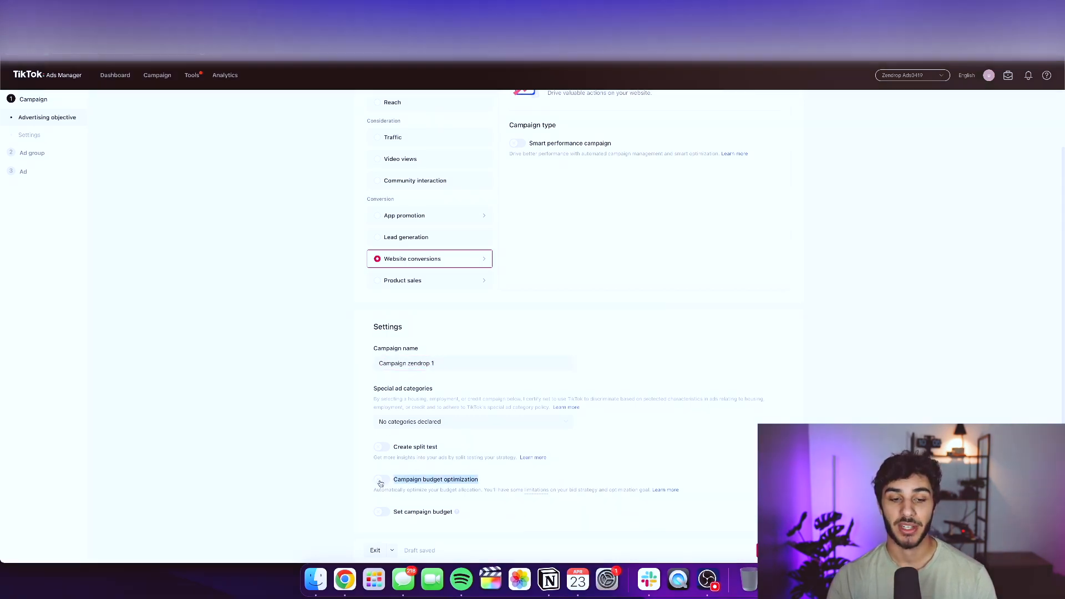
left_click(382, 484)
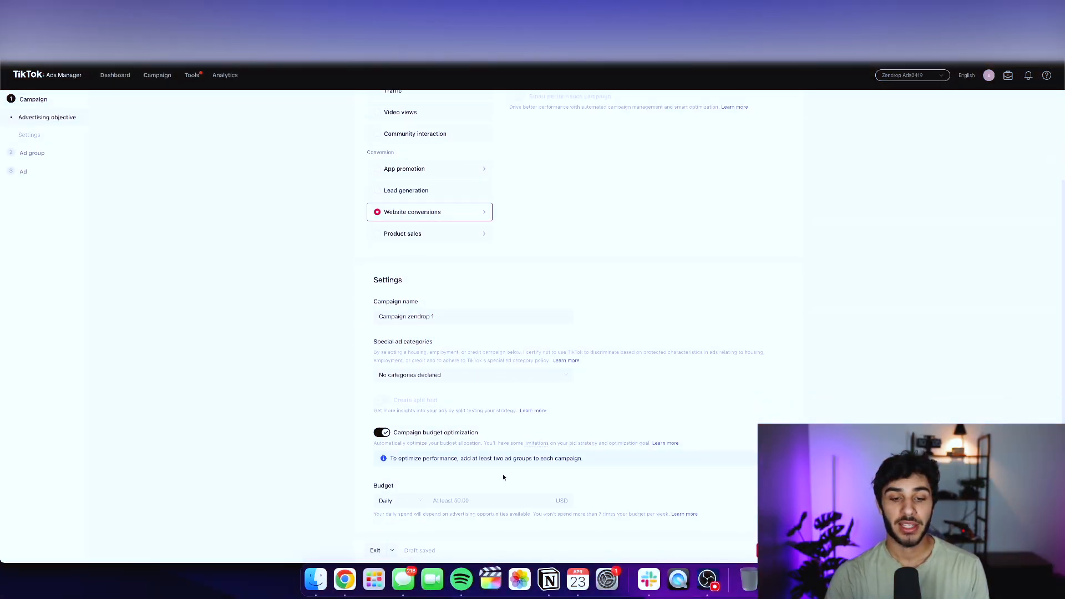
Step: Set the campaign's daily budget to $50
left_click(489, 500)
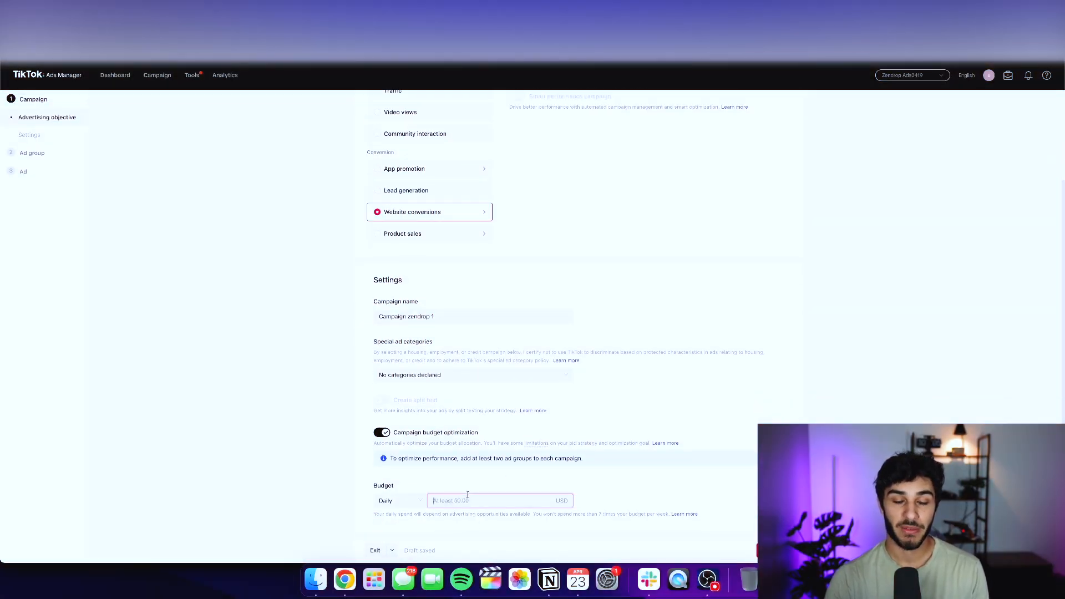
type("50")
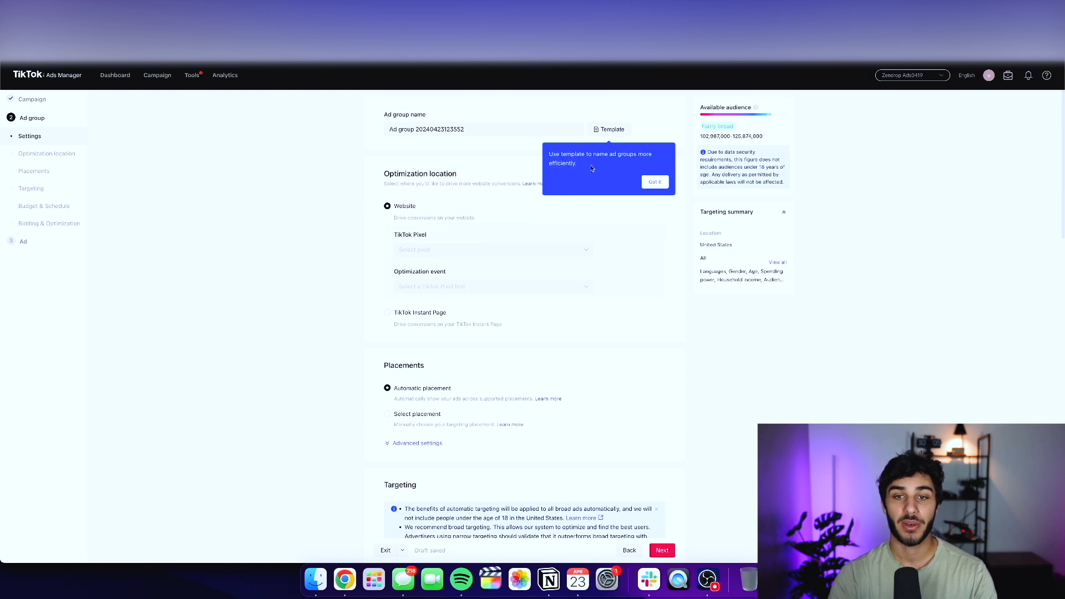
Step: Rename the ad group to 'adset1' and look at the TikTok Pixel choices
left_click(482, 129)
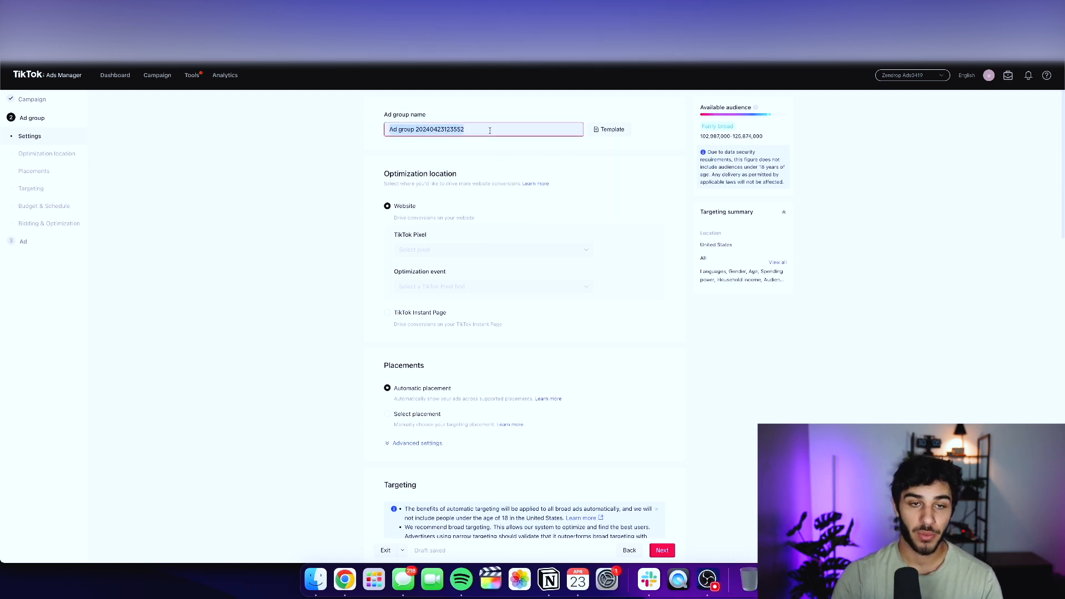
type("adset1")
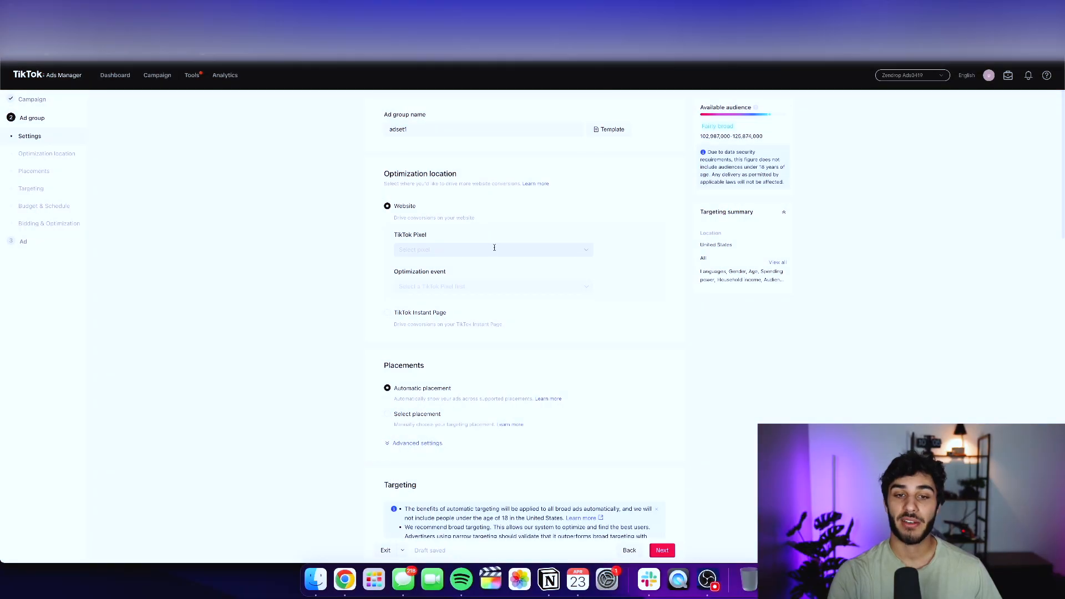
left_click(494, 250)
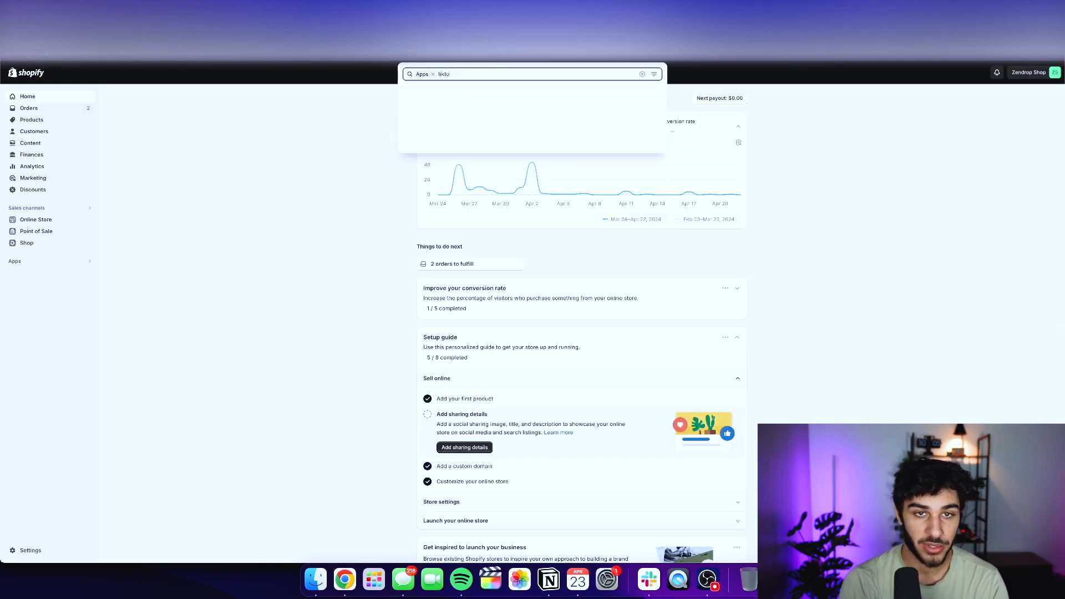
Step: Search the Shopify store's apps for 'tiktok'
type("tiktok")
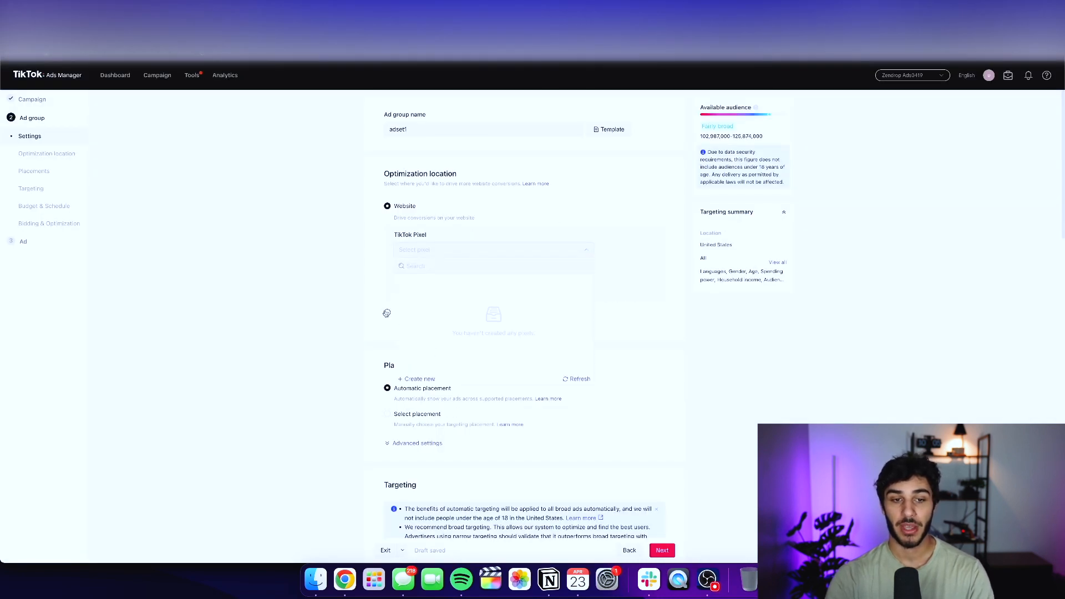
Step: Switch to manual placements so the ad group runs on TikTok only
scroll("down", 3)
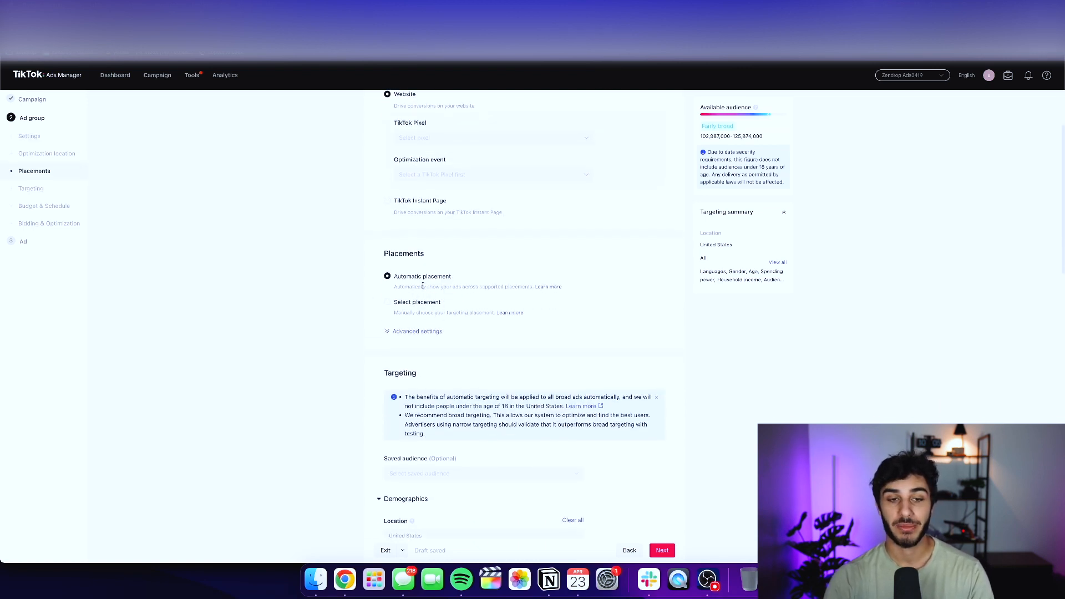
left_click(386, 302)
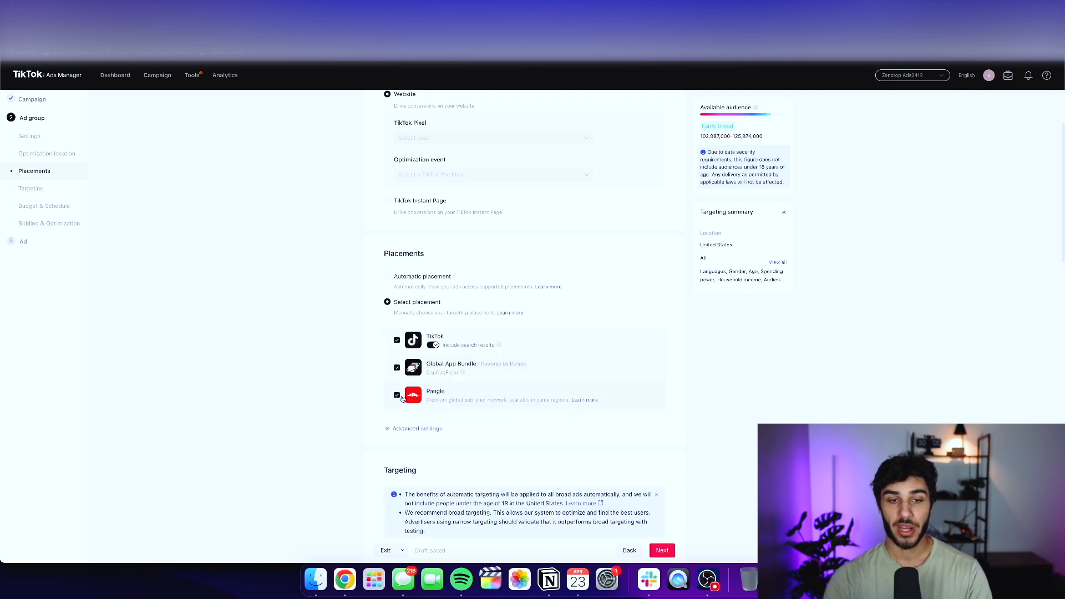
left_click(398, 395)
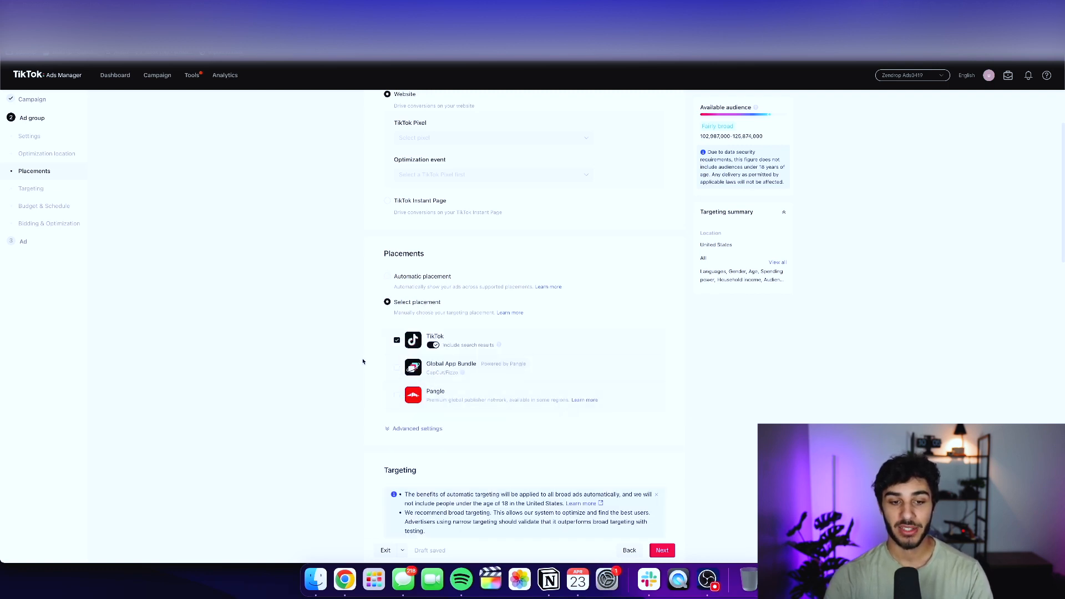
scroll("down", 3)
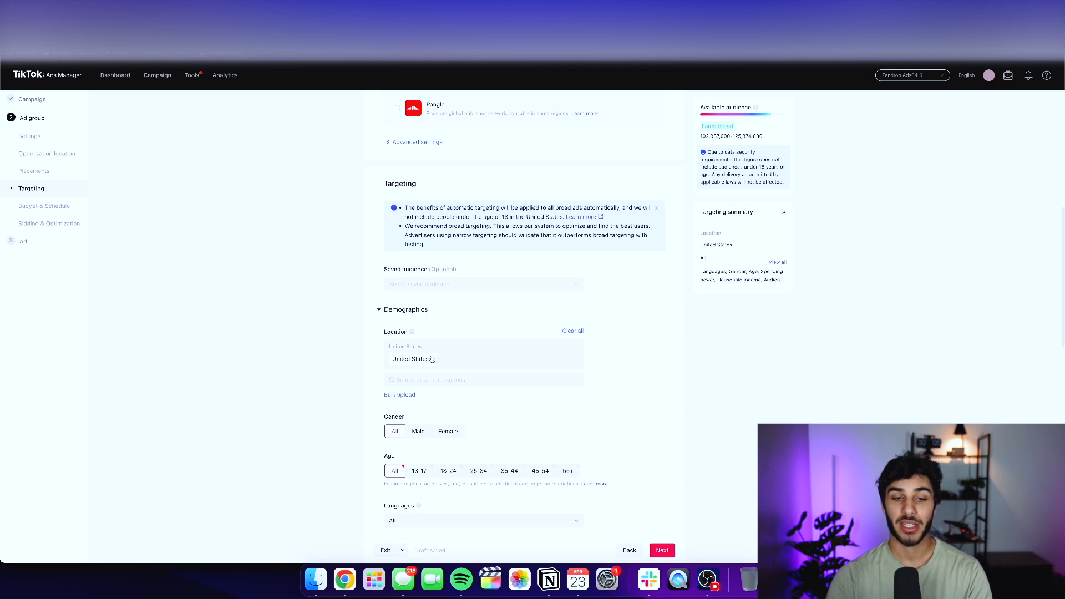
Step: Review targeting: United States, ages 18-24 through 55+, excluding 13-17
scroll("down", 3)
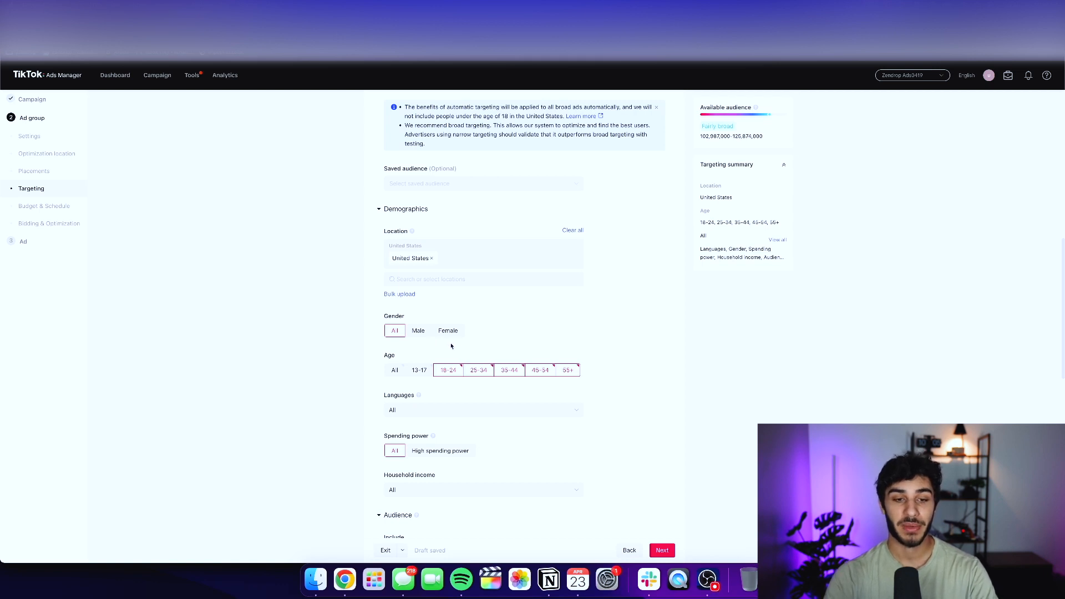
scroll("down", 3)
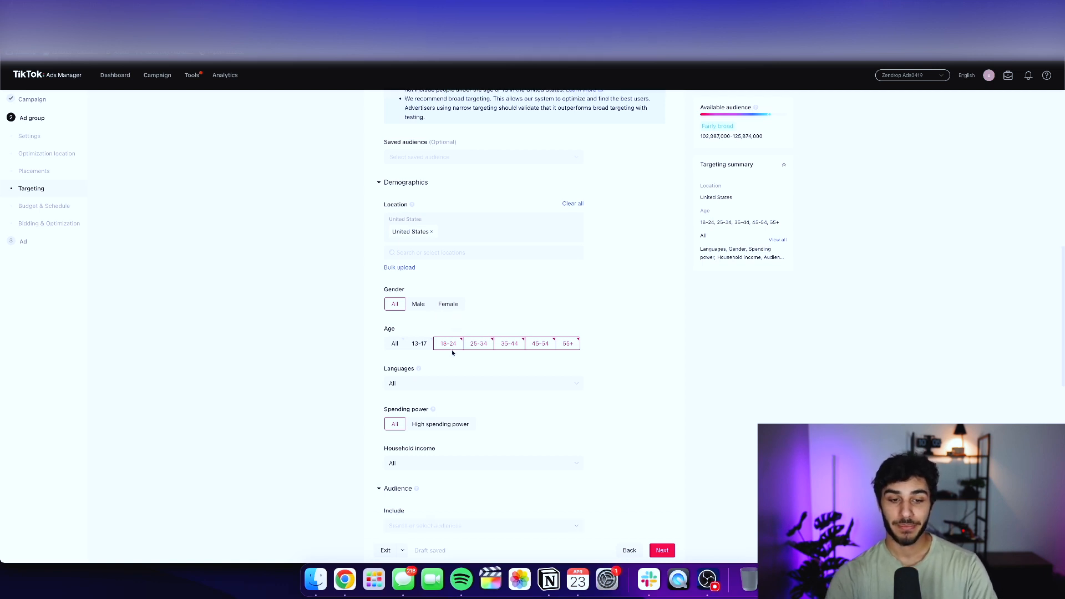
scroll("down", 3)
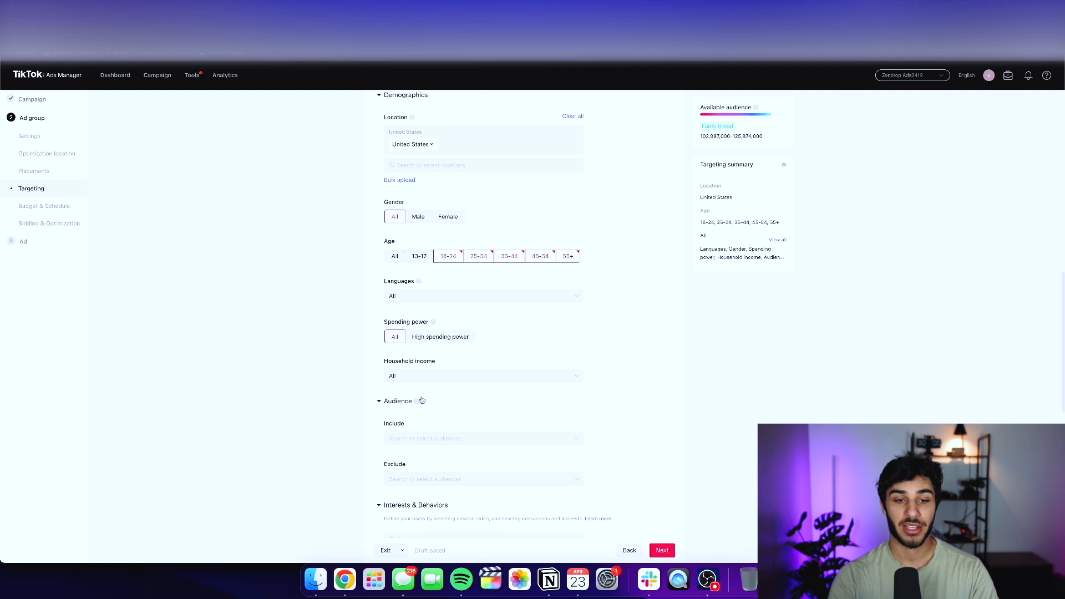
scroll("down", 3)
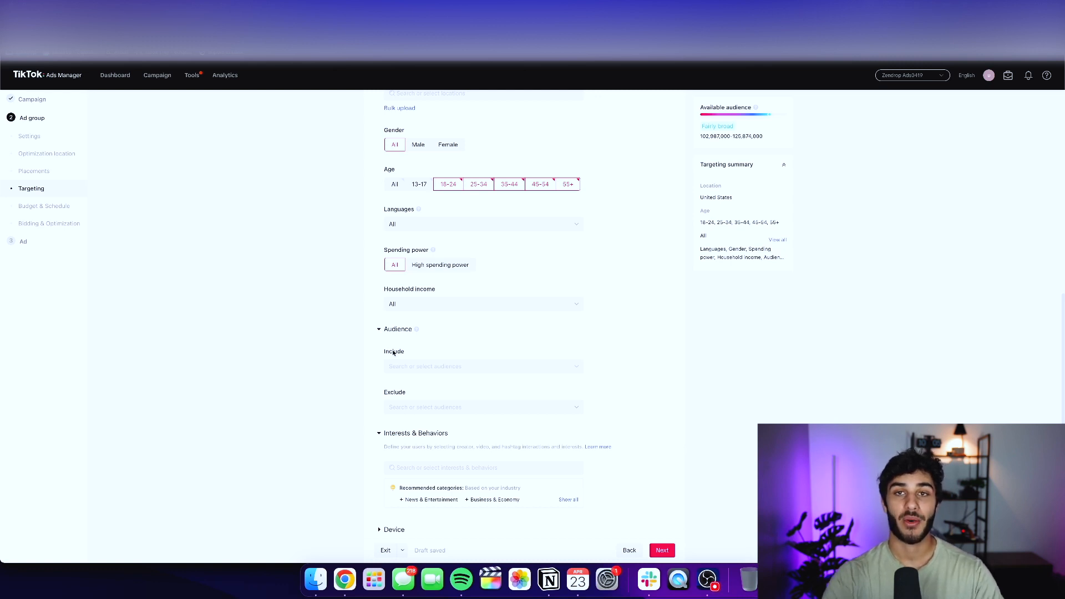
Step: Set dayparting to specific hours, delivering 08:00–24:00 every day Mon–Sun
scroll("down", 3)
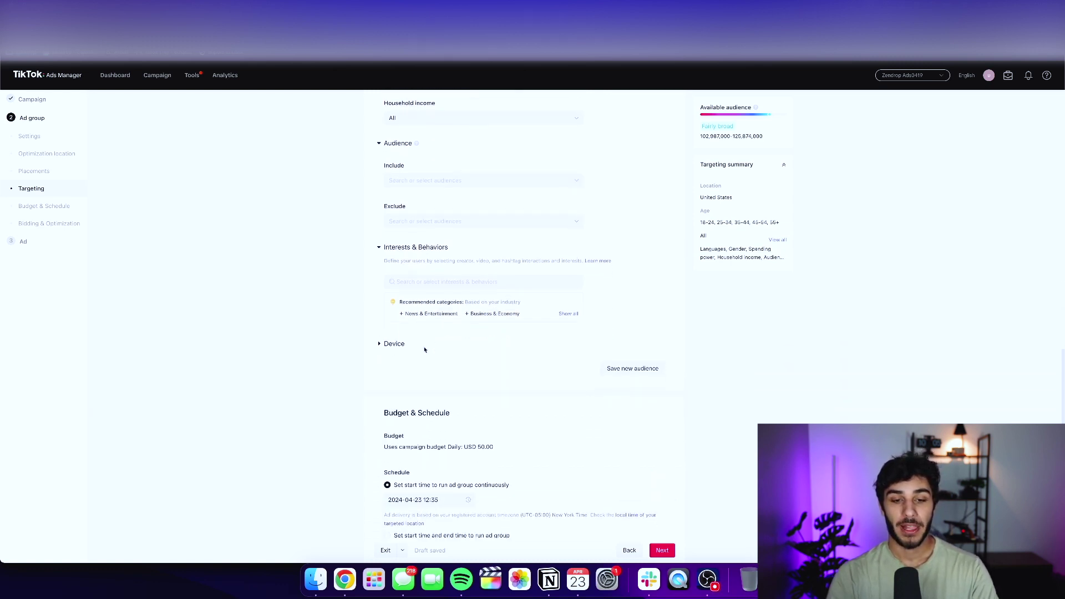
scroll("down", 3)
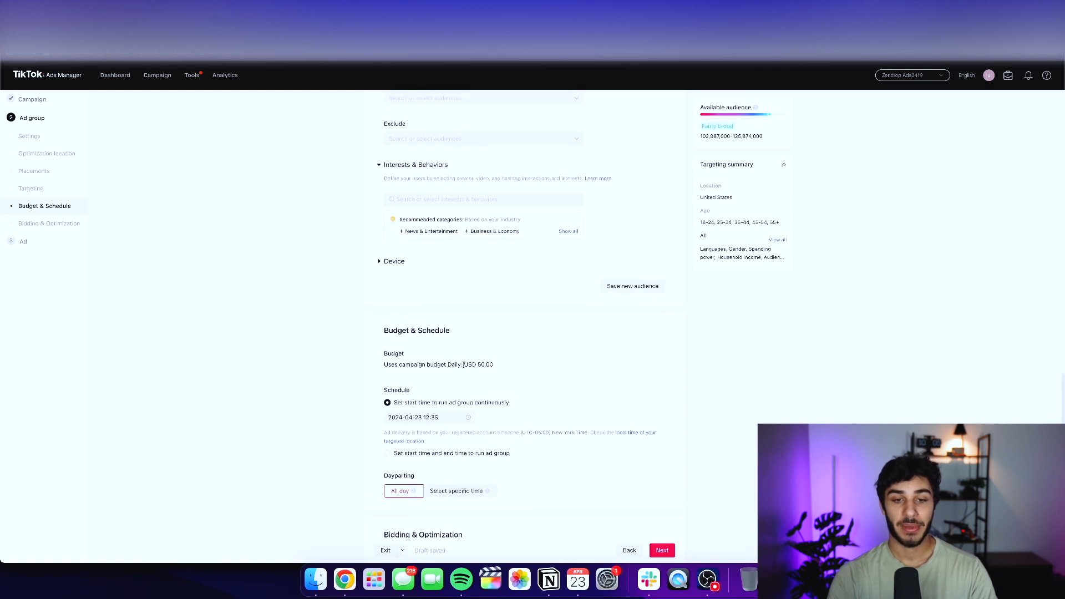
scroll("down", 3)
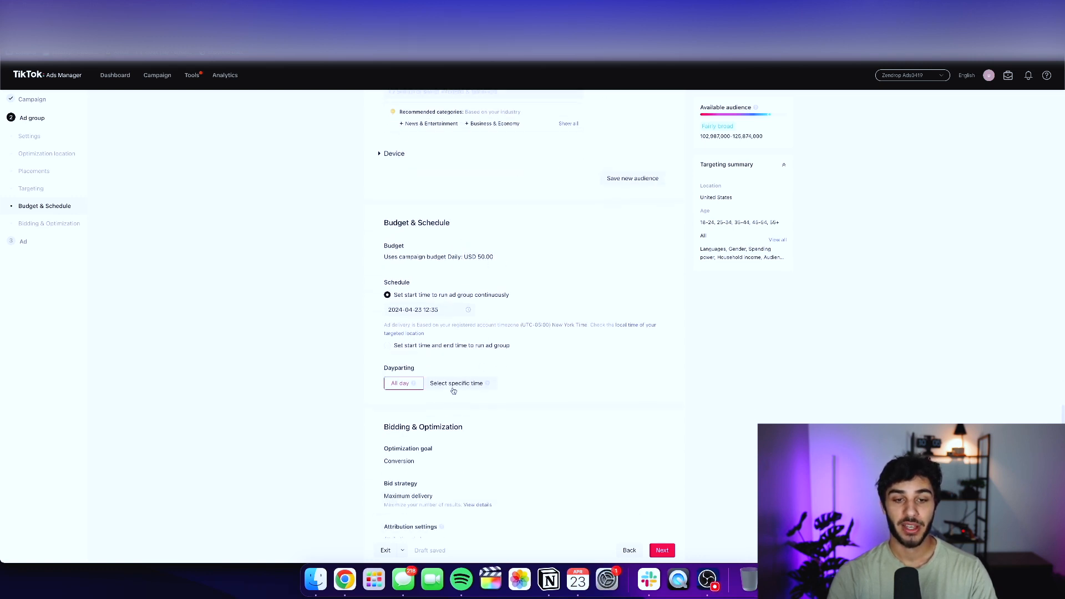
left_click(456, 383)
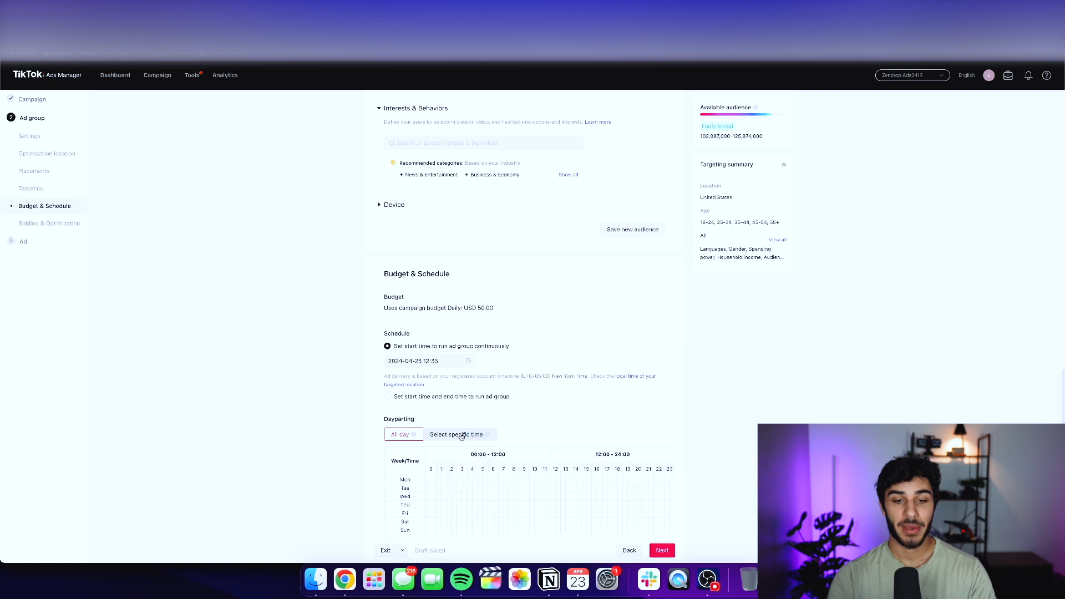
left_click(457, 435)
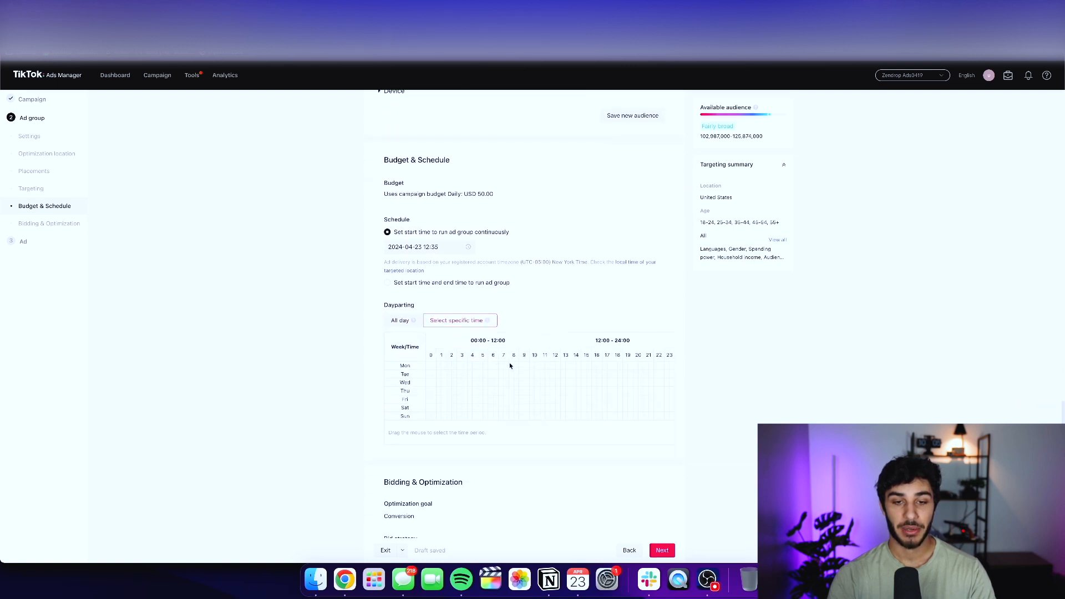
left_click_drag(509, 365, 664, 416)
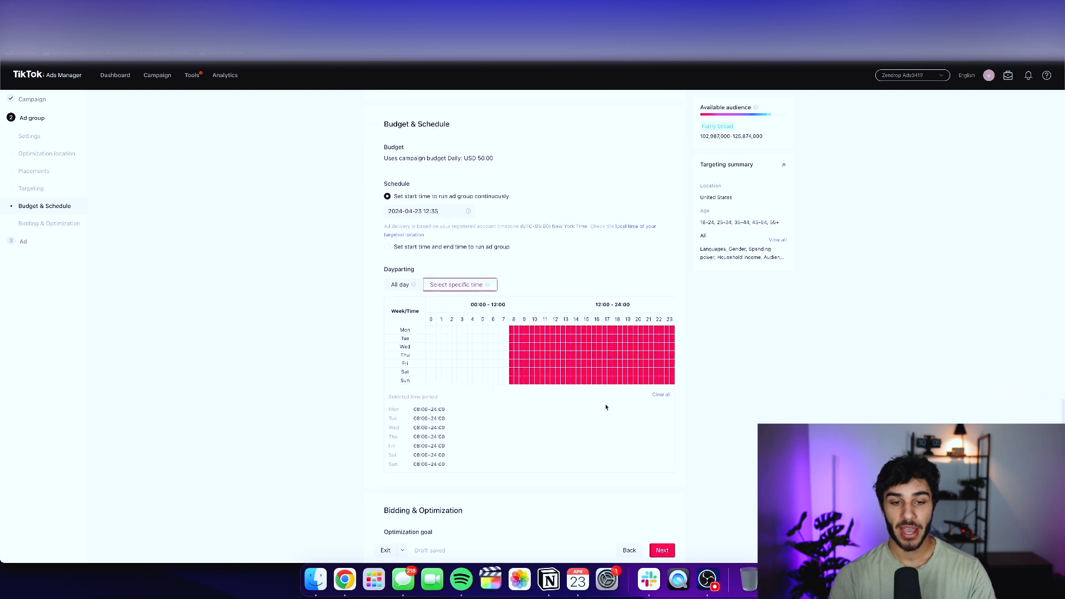
Step: Keep Conversion goal with Maximum delivery and exit, saving the campaign as a draft
scroll("down", 3)
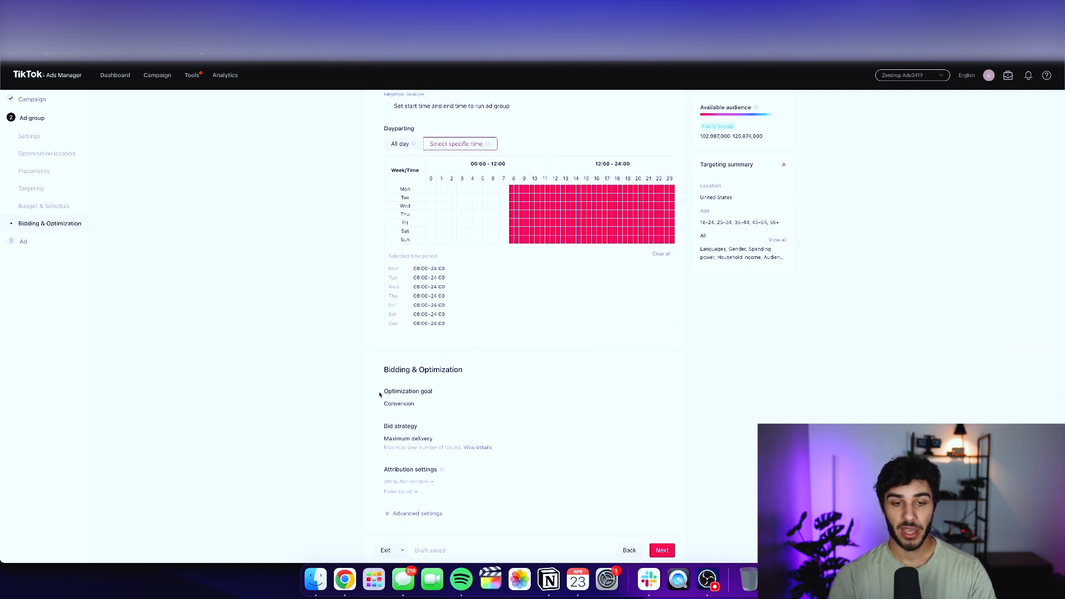
mouse_move(462, 459)
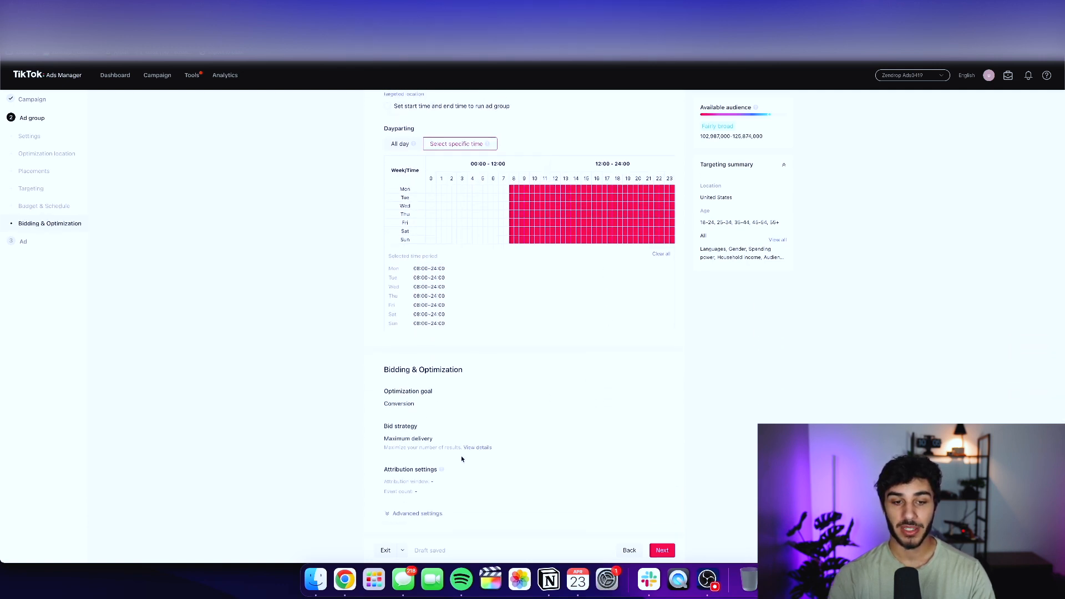
left_click(417, 513)
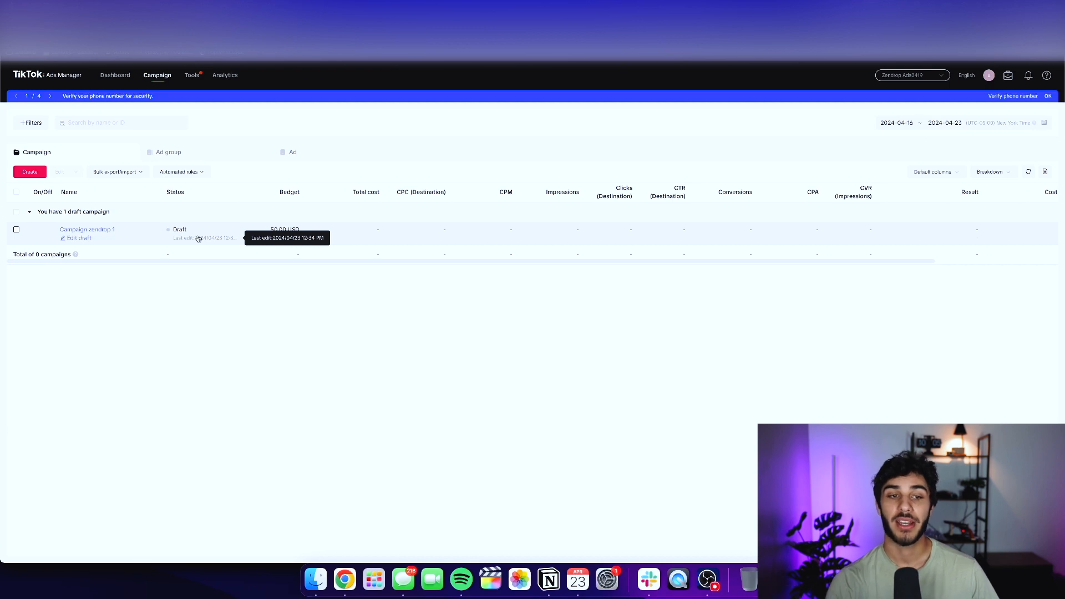
mouse_move(272, 215)
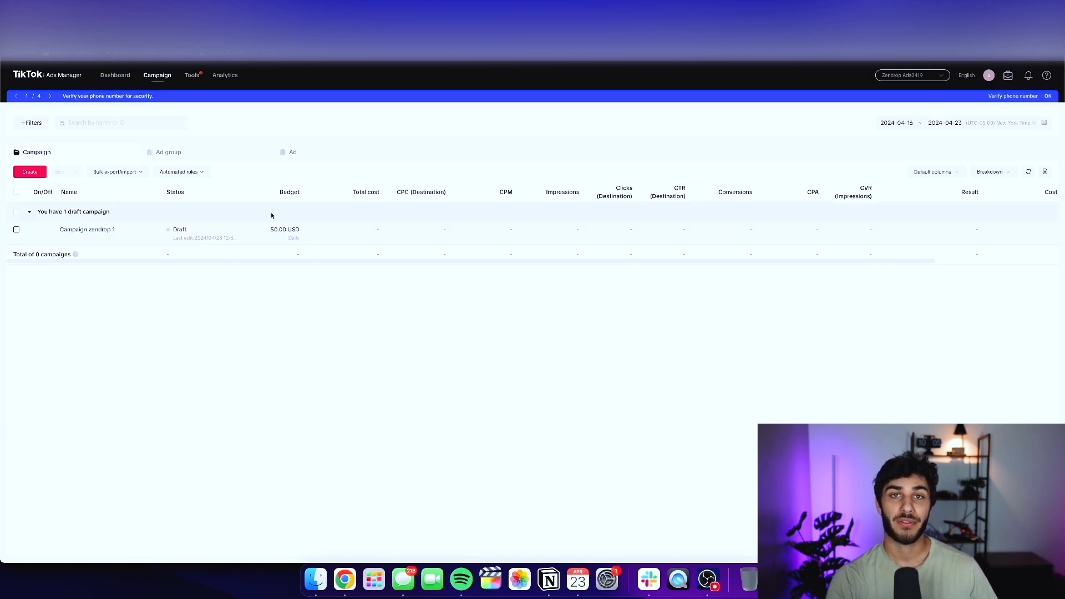